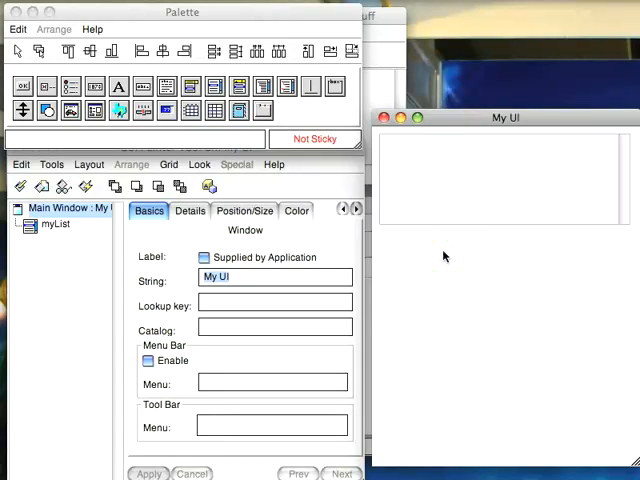
mouse_move(550, 178)
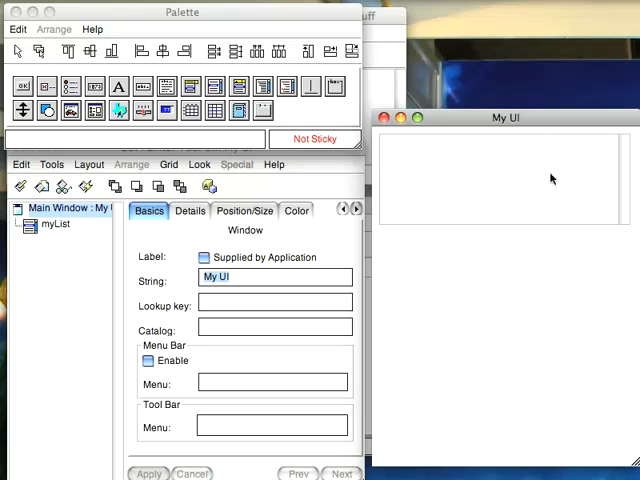
Select the myList list widget on the My UI canvas to show its Basics properties.
left_click(505, 180)
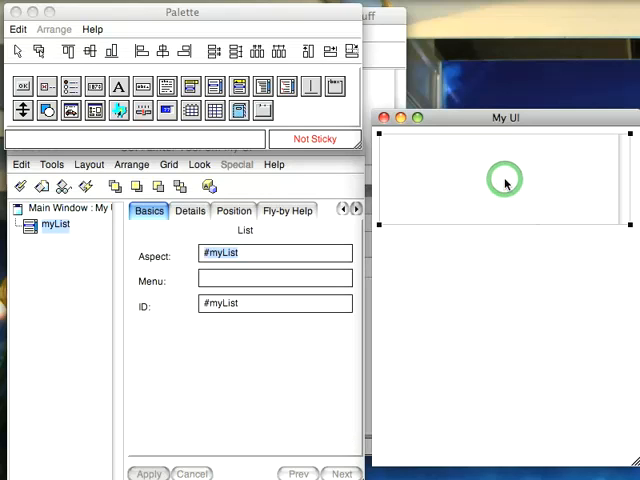
mouse_move(245, 42)
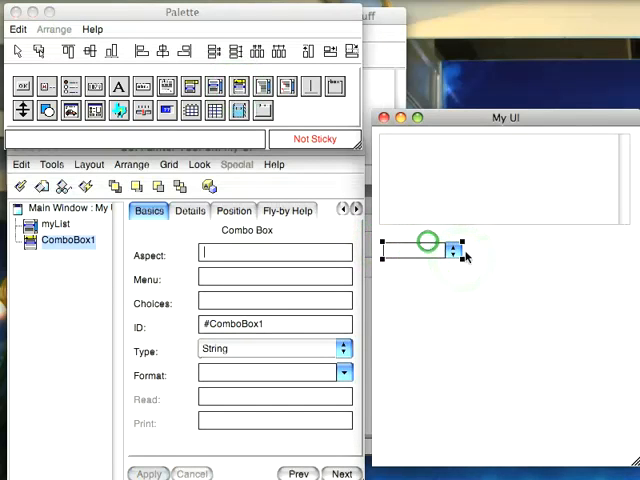
Stretch the new ComboBox1 under myList across the width of the window.
left_click_drag(451, 252, 595, 252)
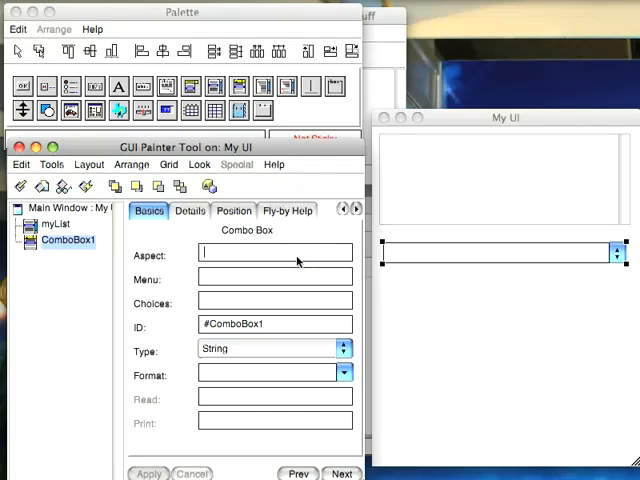
Set the combo box aspect to #choices, choices to #choicesList, and ID to #choicesList.
type("choices")
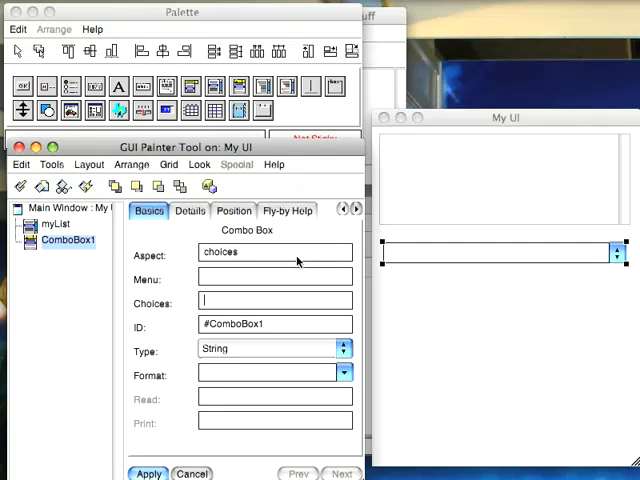
type("choices")
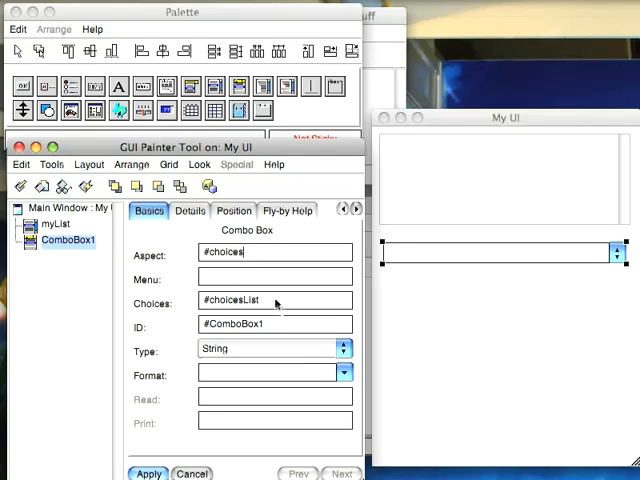
left_click(275, 300)
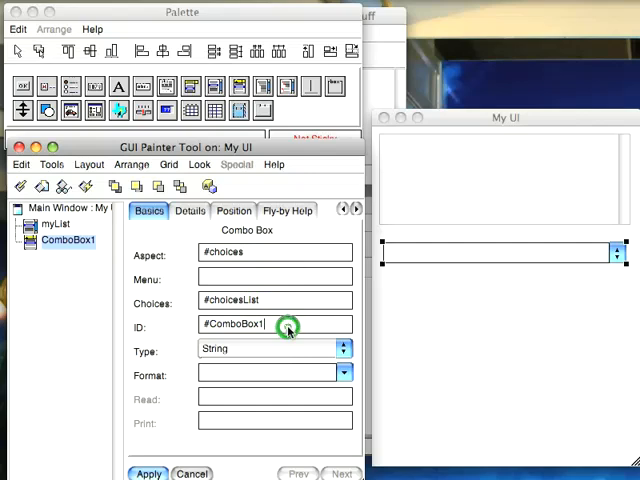
type("choic")
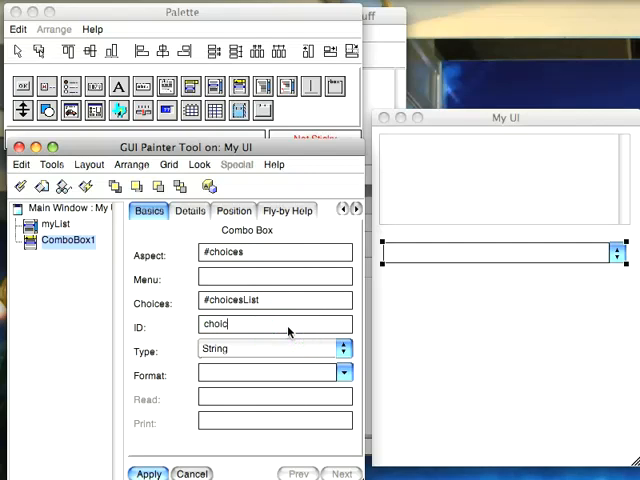
type("esList")
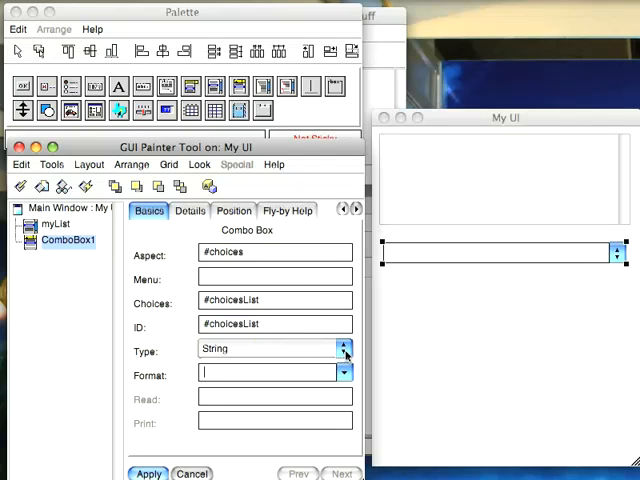
Set the combo box value type to String and apply, listing it as choicesList.
left_click(345, 350)
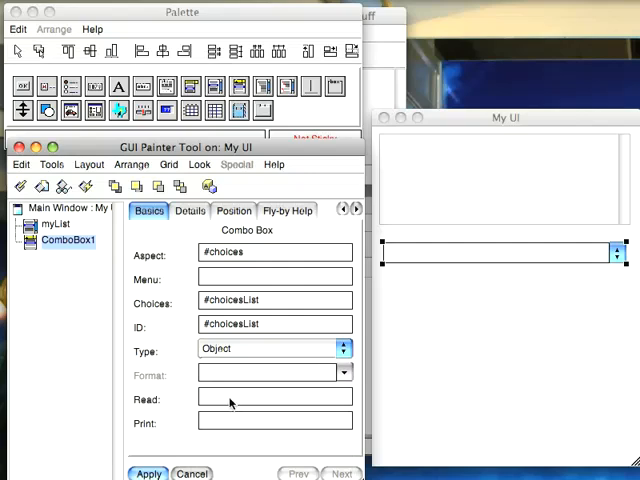
left_click(275, 422)
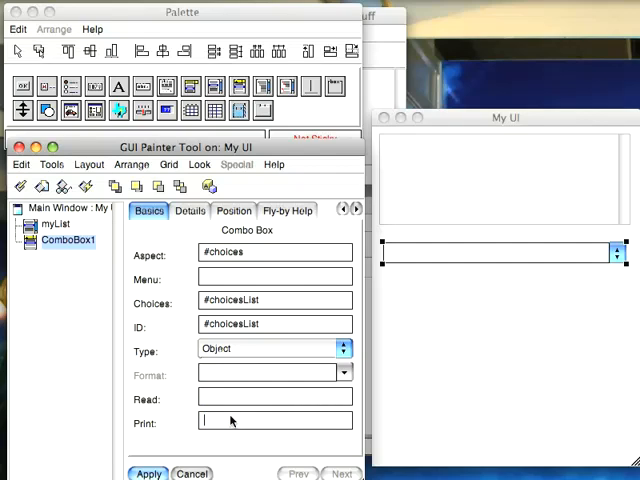
mouse_move(367, 345)
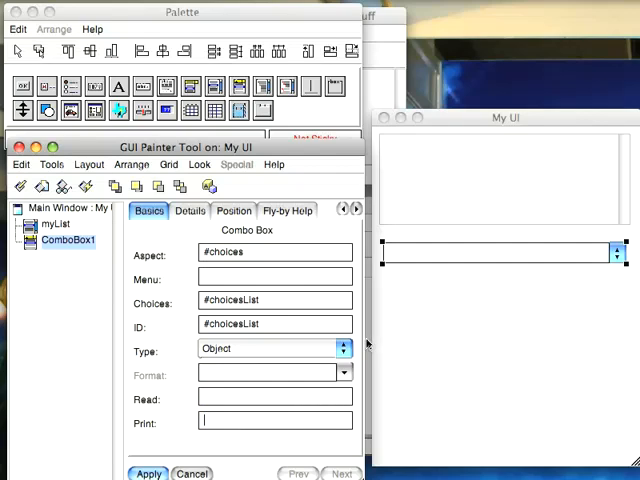
left_click(344, 348)
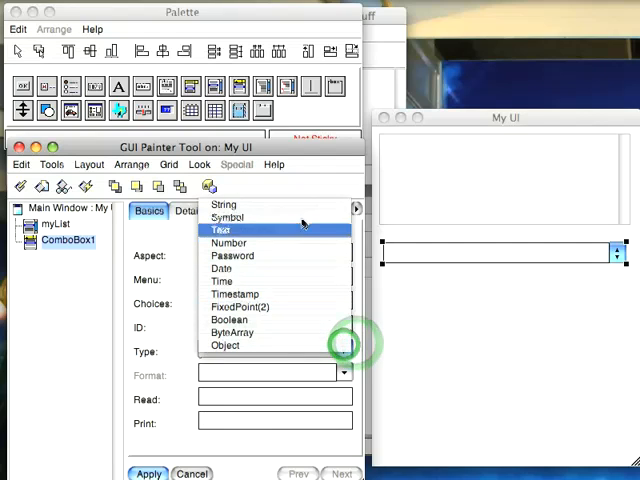
left_click(230, 218)
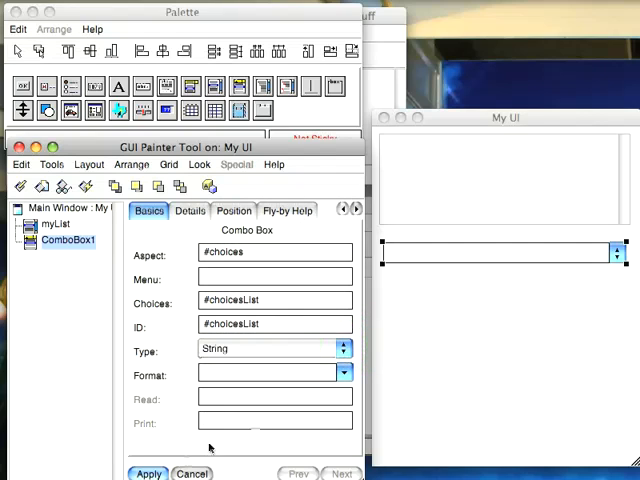
left_click(190, 211)
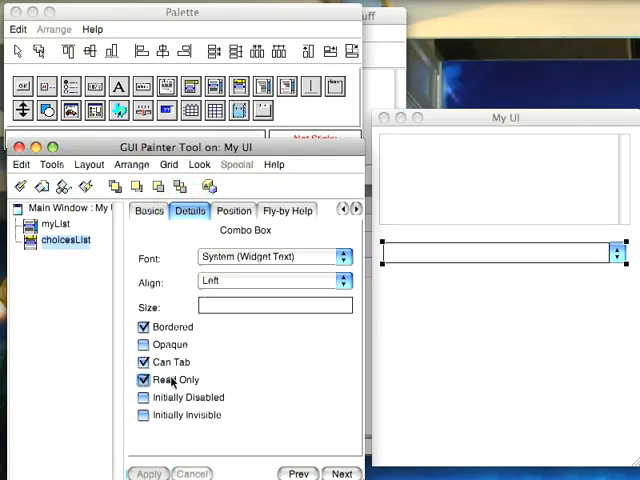
Uncheck Read Only and apply, then review the Fly-by Help and Drop Target pages.
left_click(143, 380)
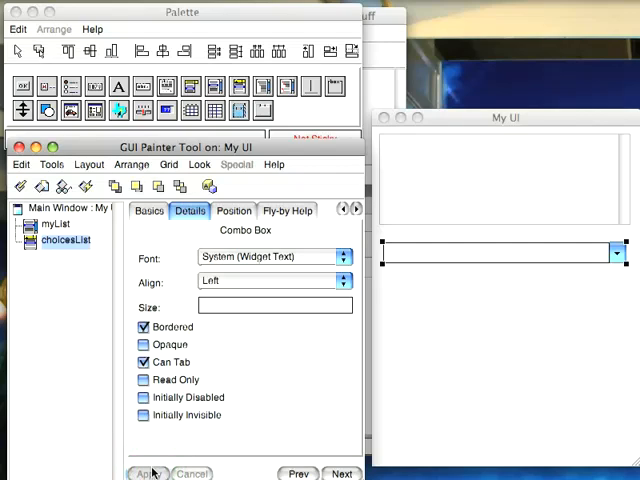
left_click(232, 210)
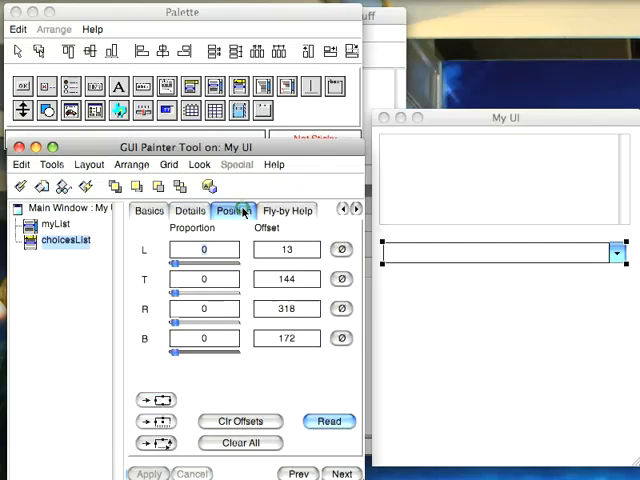
left_click(288, 210)
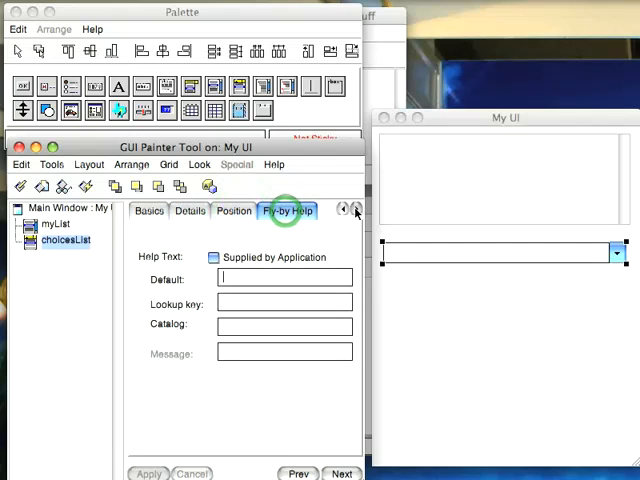
left_click(355, 210)
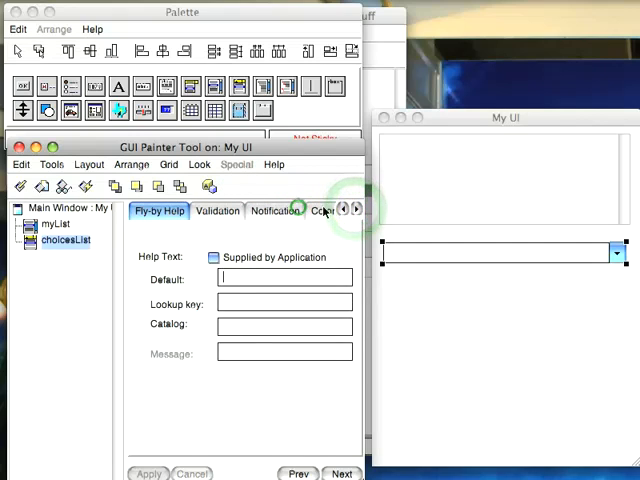
left_click(343, 209)
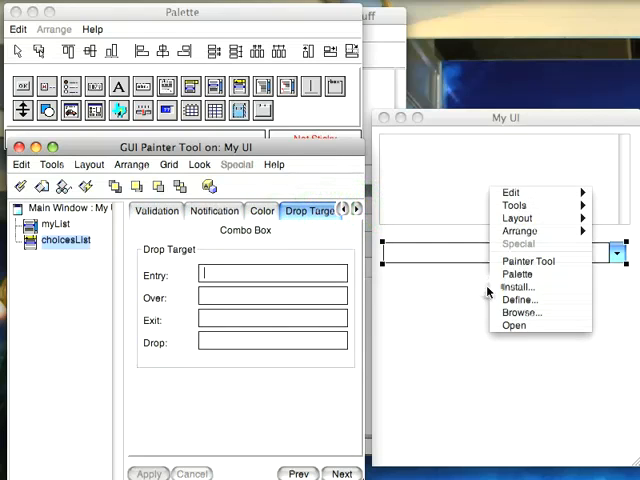
Run Define from the canvas menu for choices and choicesList with initialization.
left_click(519, 287)
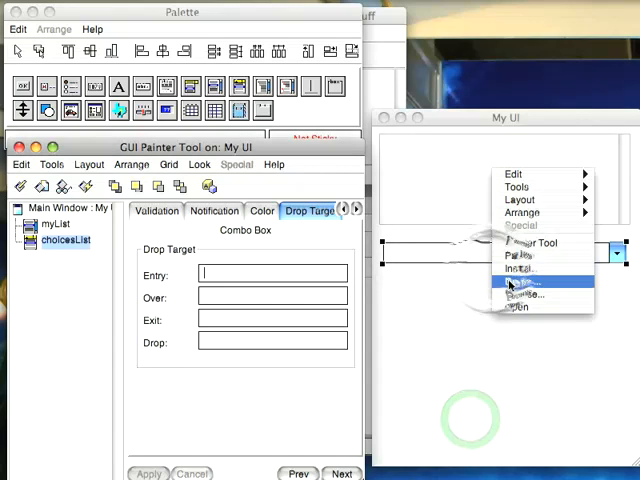
left_click(521, 294)
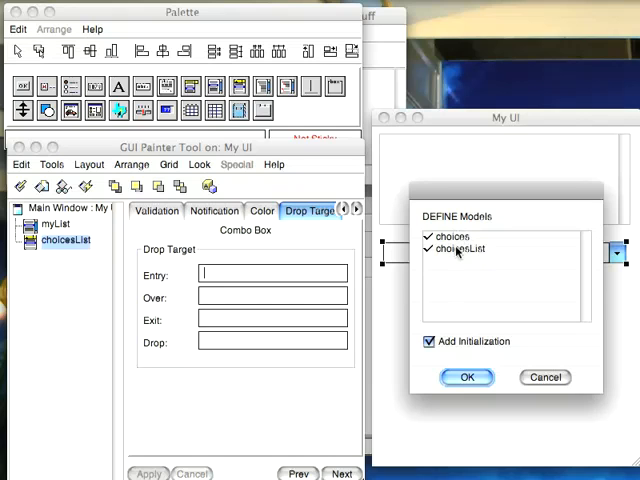
left_click(466, 377)
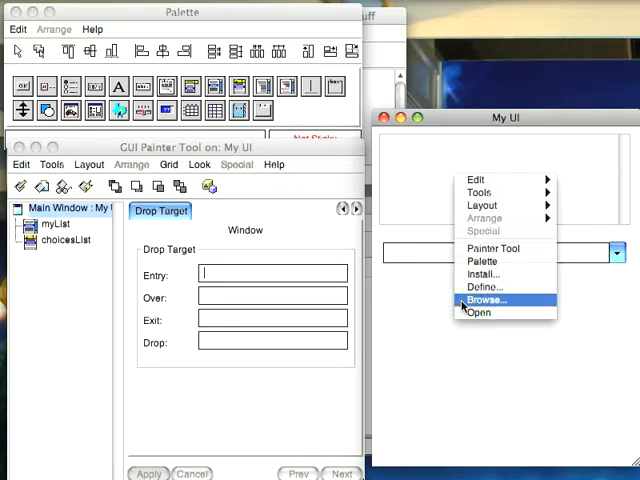
Browse the MyUI class and keep instance variables 'myList choices choicesList'.
left_click(485, 300)
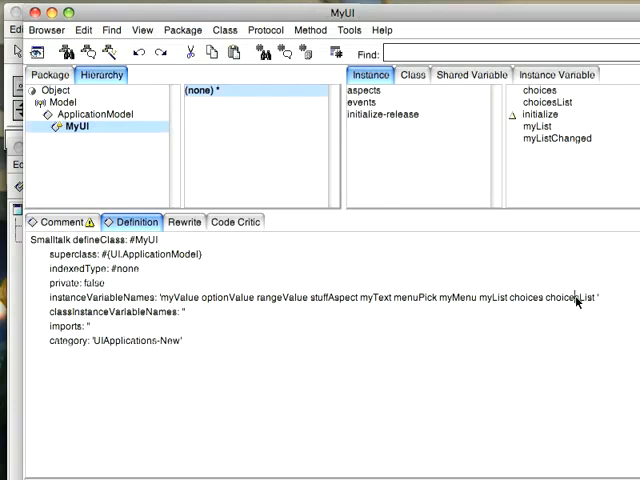
mouse_move(477, 308)
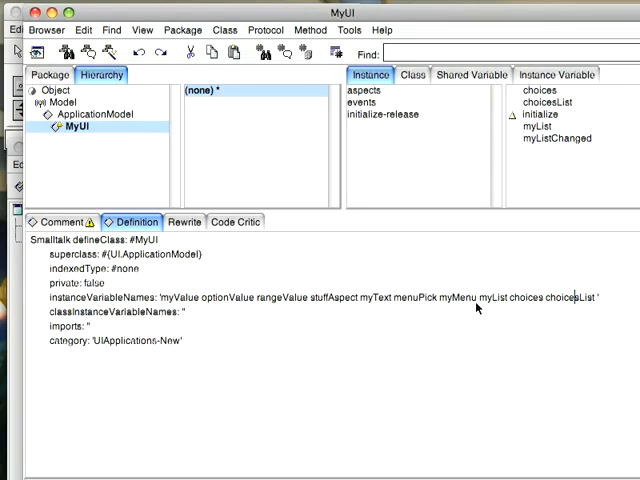
mouse_move(197, 298)
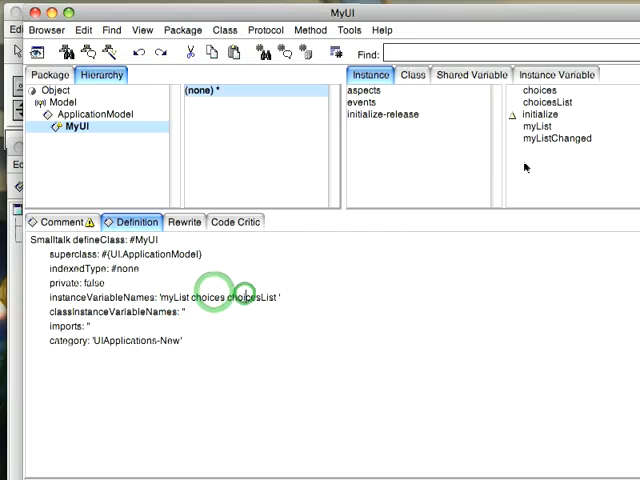
left_click(548, 102)
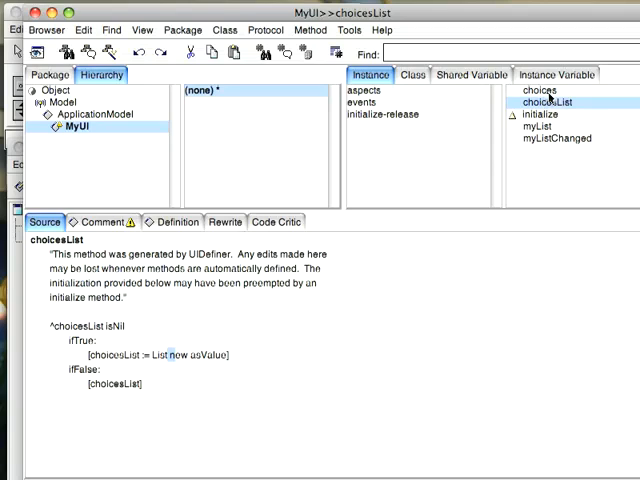
Review the generated choices accessor, then open the MyUI initialize method.
left_click(537, 90)
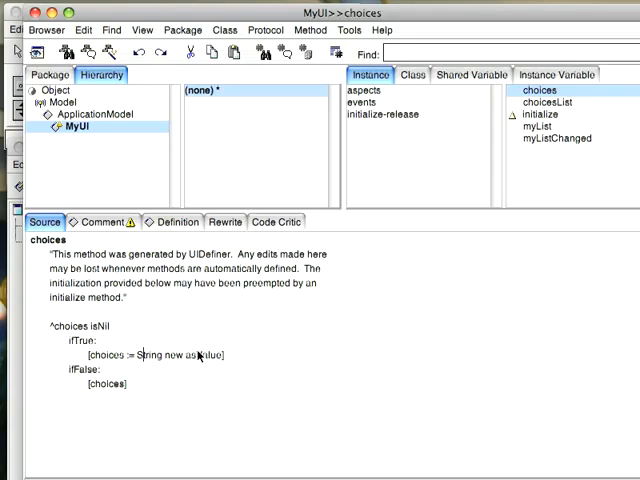
mouse_move(520, 147)
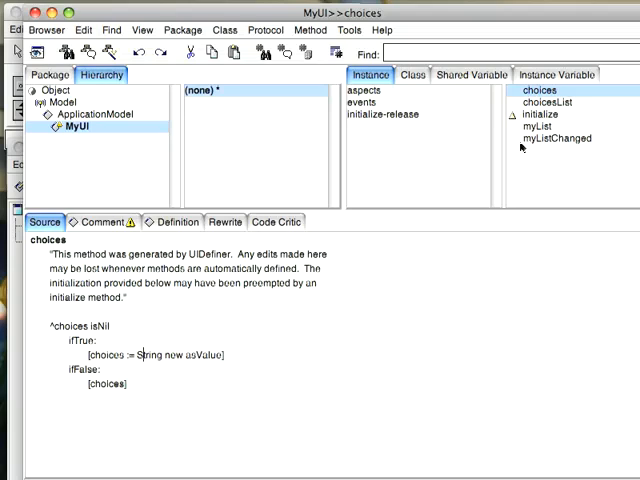
left_click(540, 114)
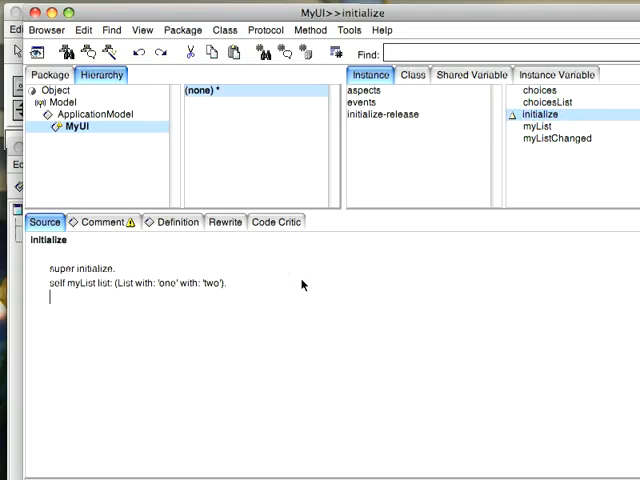
Add myChoices := #('one' 'two' 'three') asList. to initialize.
type("myC")
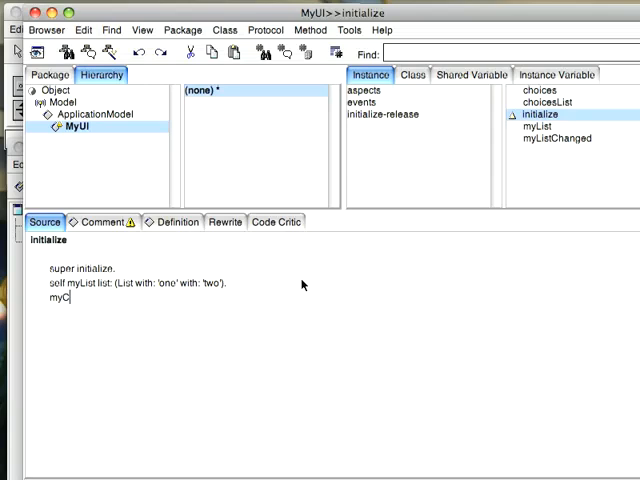
type("hoices :=")
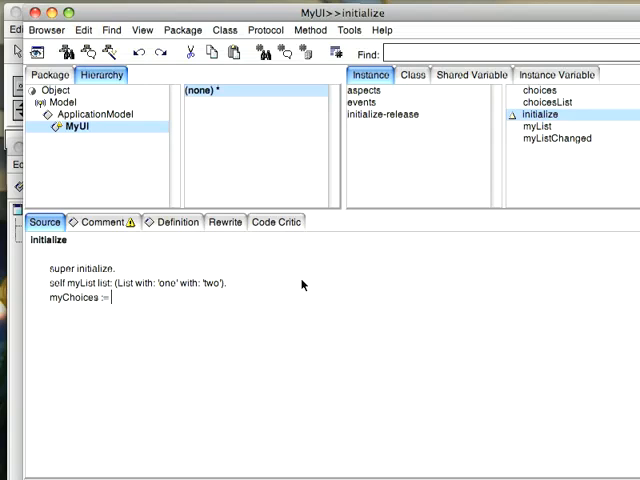
type("#")
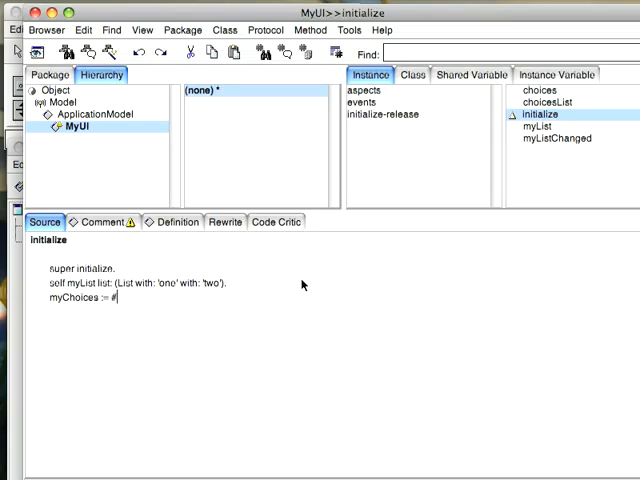
type("('one' 'two")
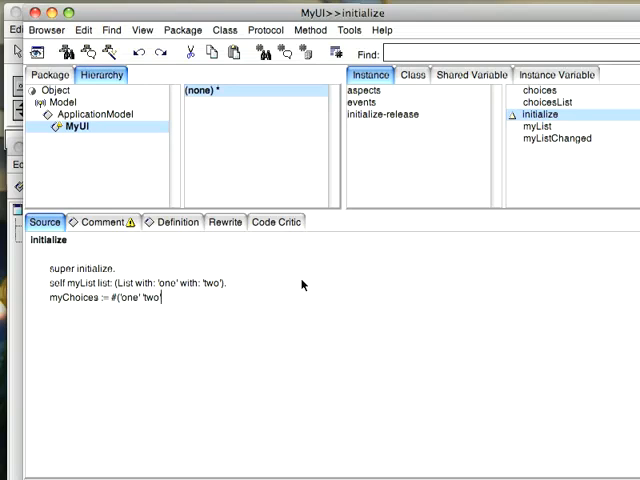
type("'three'")
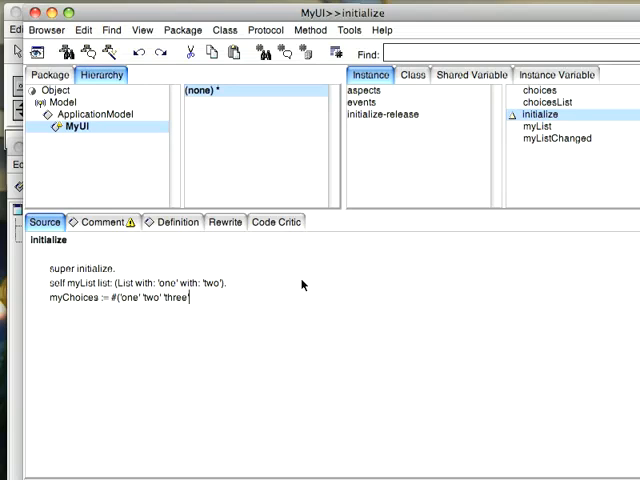
type("asLis")
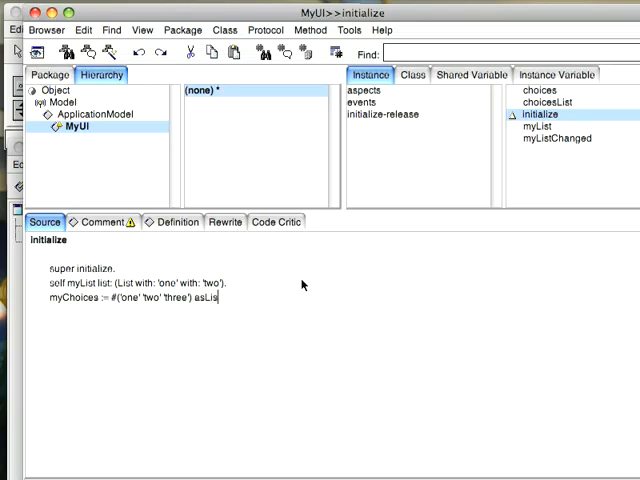
key("Return")
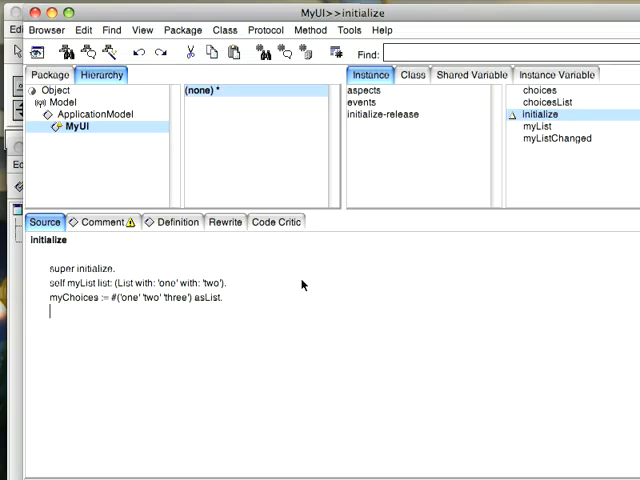
Add self choicesList value: myChoices, accept, and declare myChoices.
type("self")
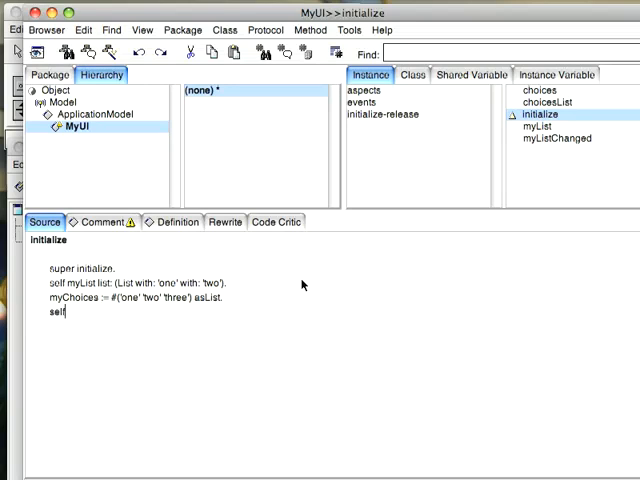
type("cho")
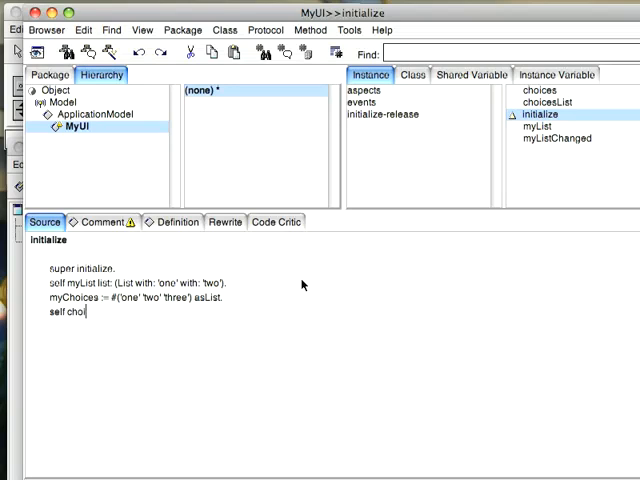
type("icesList")
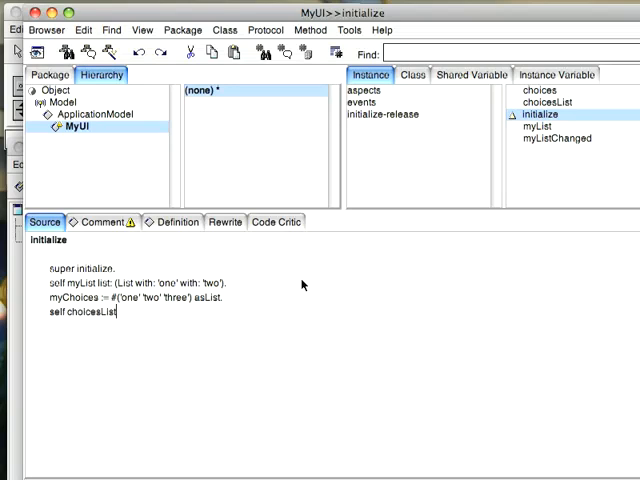
type("value:")
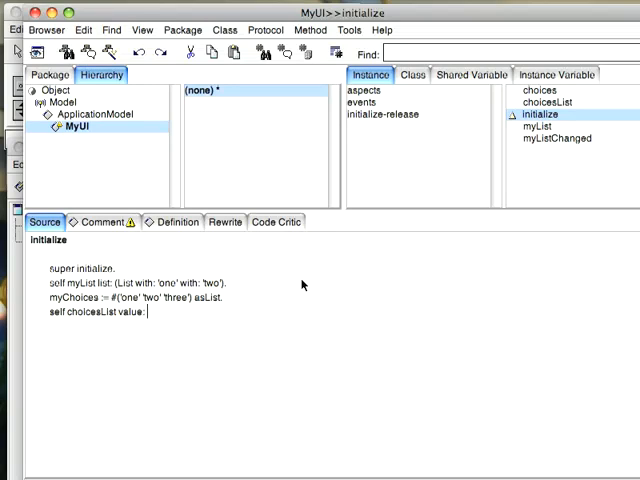
type("myChoices")
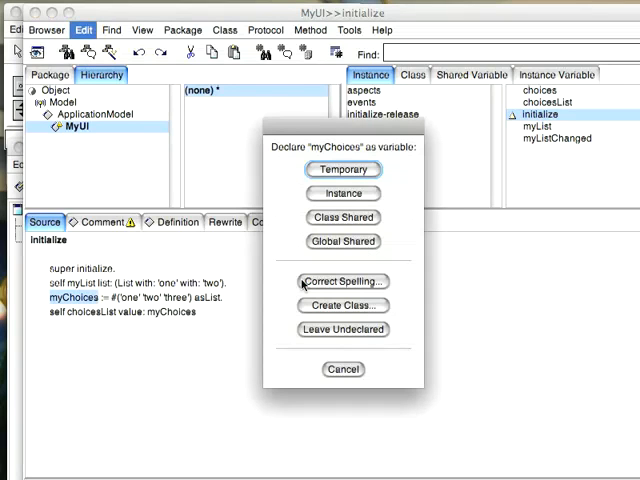
left_click(342, 169)
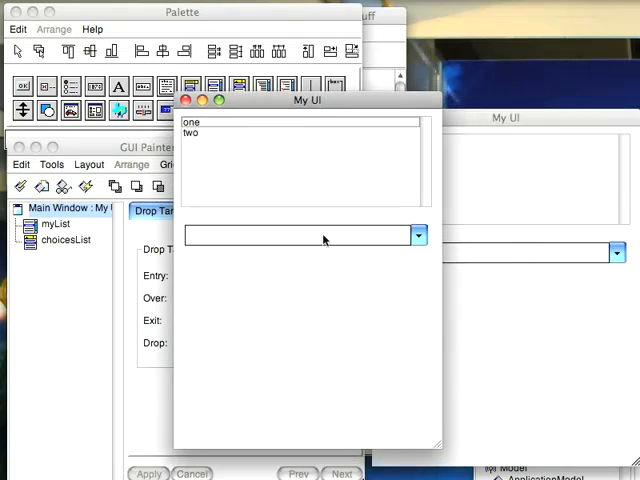
Choose 'two' from the running combo box's one/two/three list, then reopen the drop-down.
left_click(300, 235)
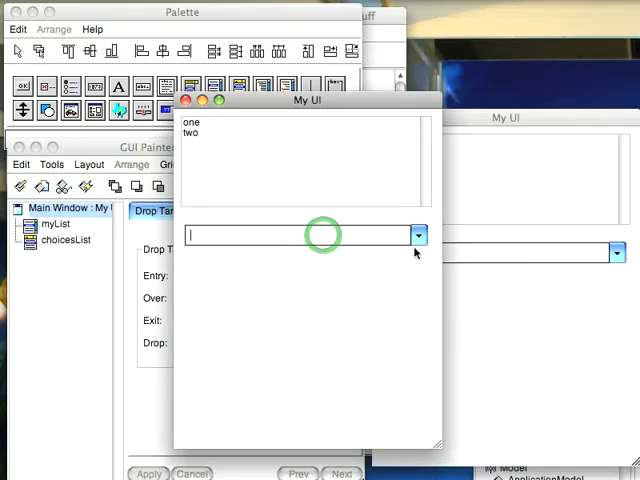
left_click(418, 235)
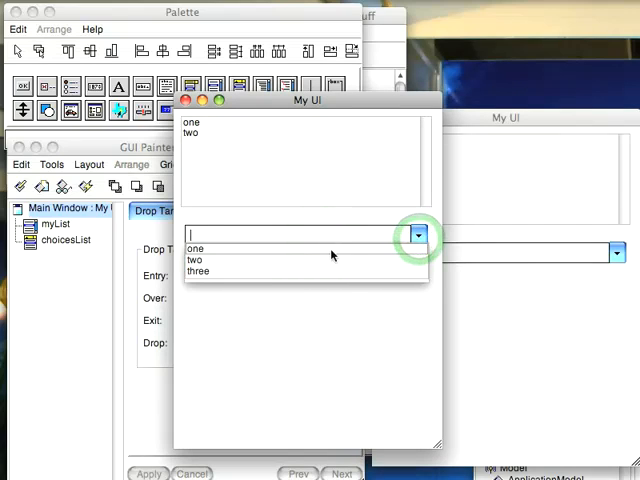
left_click(197, 248)
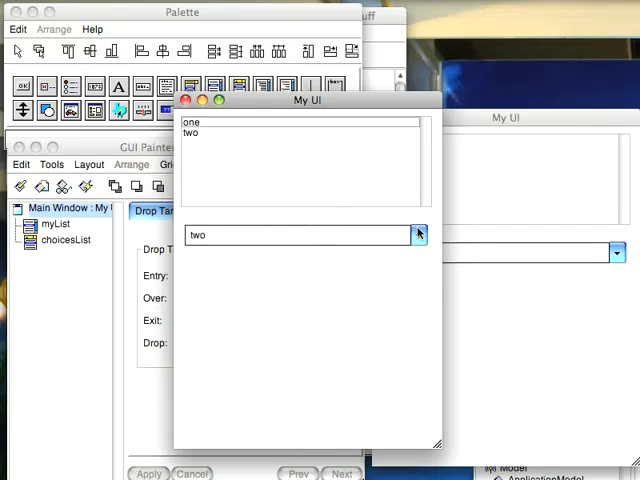
left_click(418, 235)
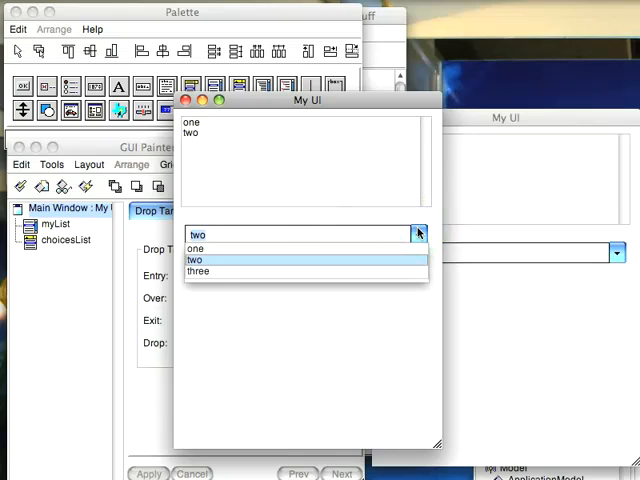